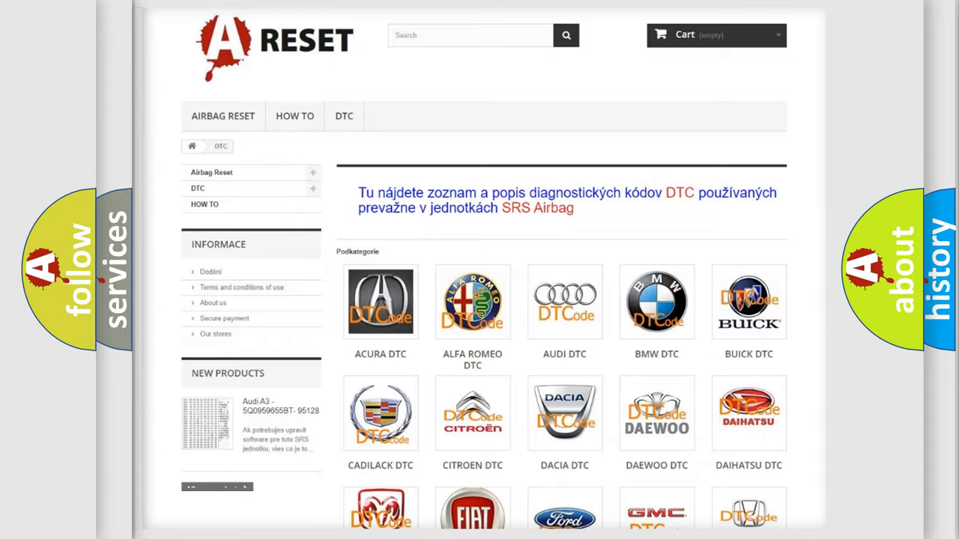
- Scroll the DTC category page down until the Dodge DTC tile appears
{"action": "scroll", "scroll_direction": "down", "scroll_amount": 3}
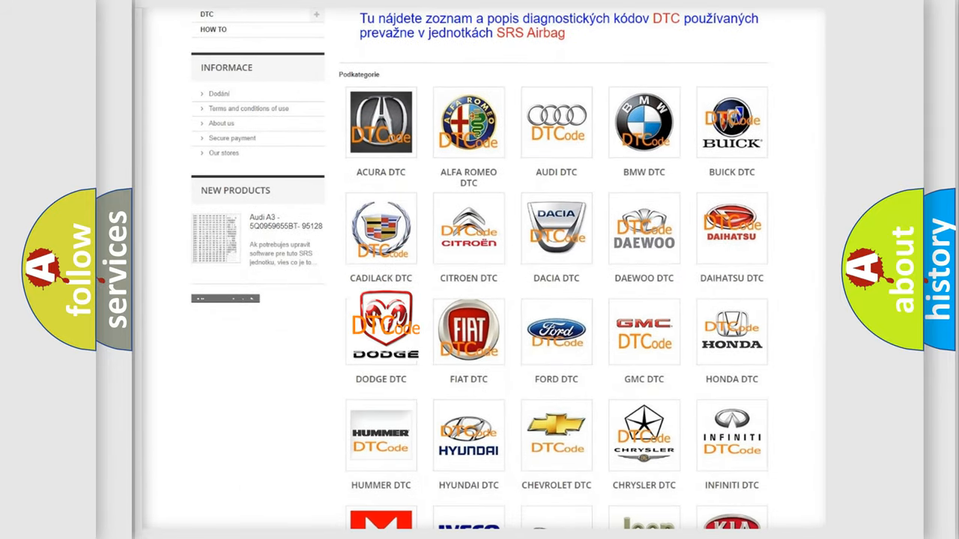
- Open the Dodge DTC page, scroll through its trouble codes to the footer, and back up
{"action": "left_click", "coordinate": [381, 330]}
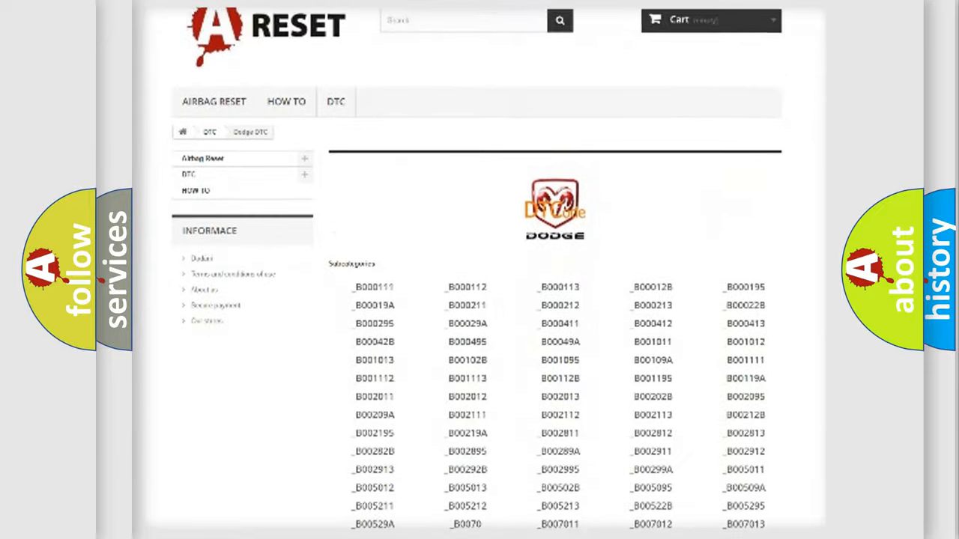
{"action": "scroll", "scroll_direction": "down", "scroll_amount": 3}
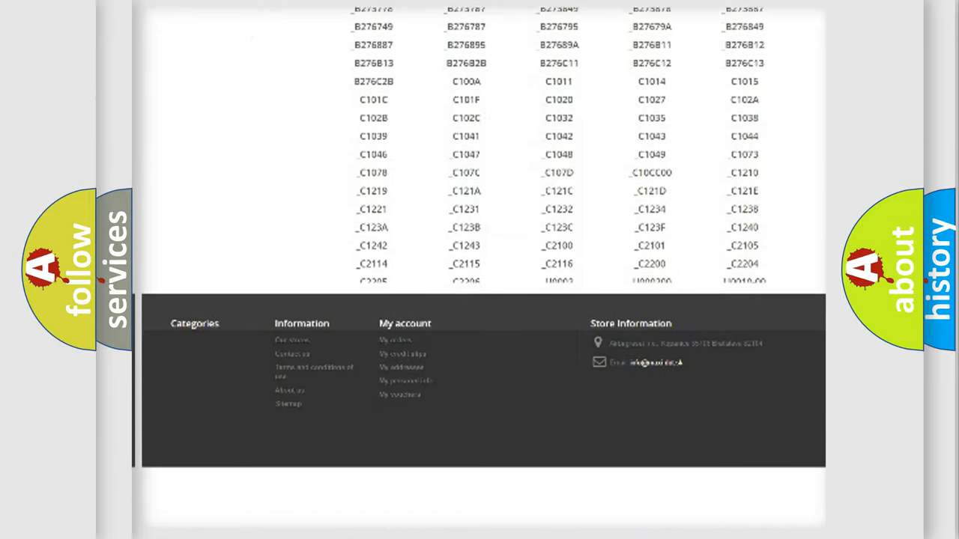
{"action": "scroll", "scroll_direction": "down", "scroll_amount": 3}
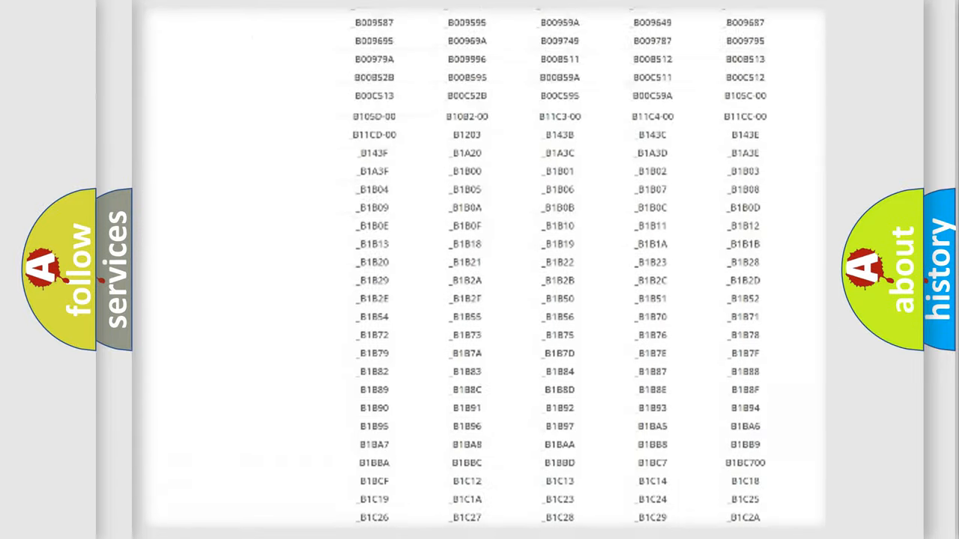
{"action": "scroll", "scroll_direction": "up", "scroll_amount": 3}
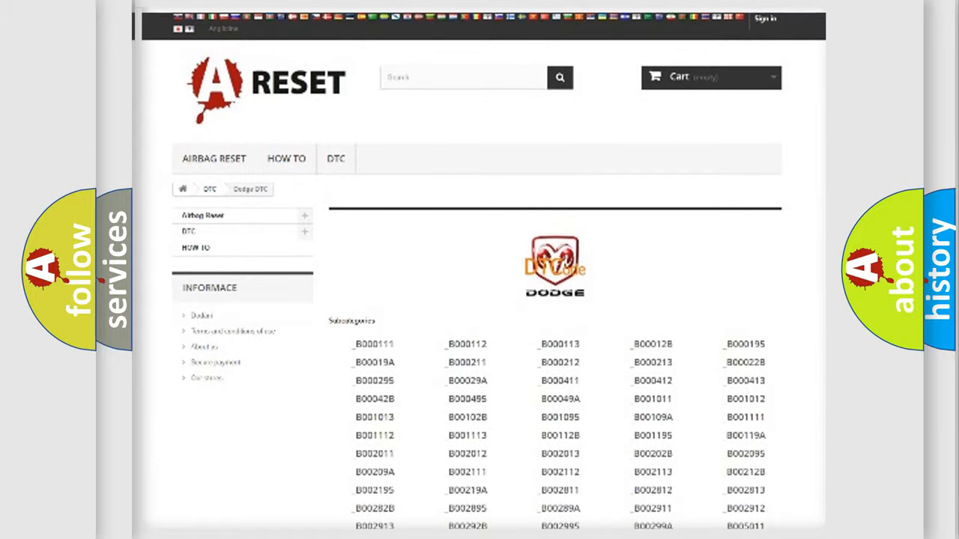